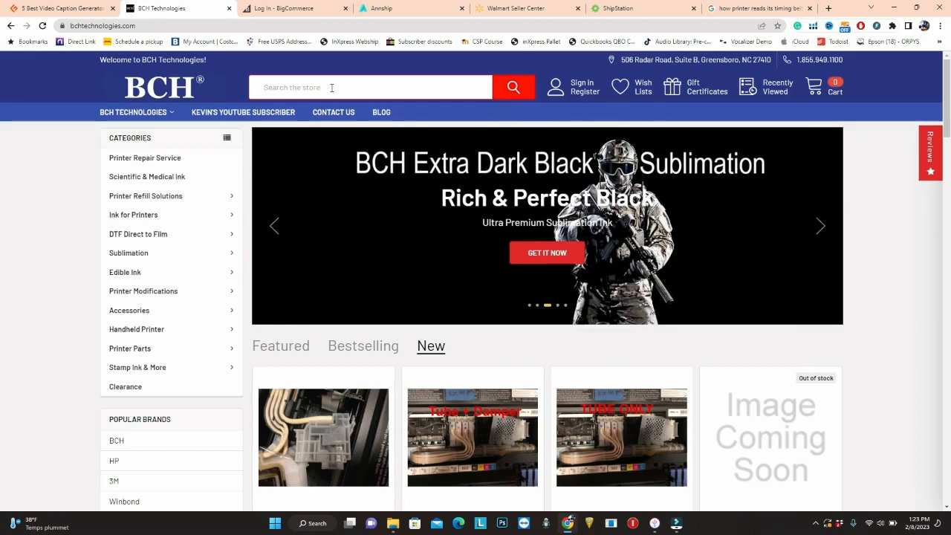
# Search the BCH Technologies store for "t6", returning 29 results.
pyautogui.write('t6')
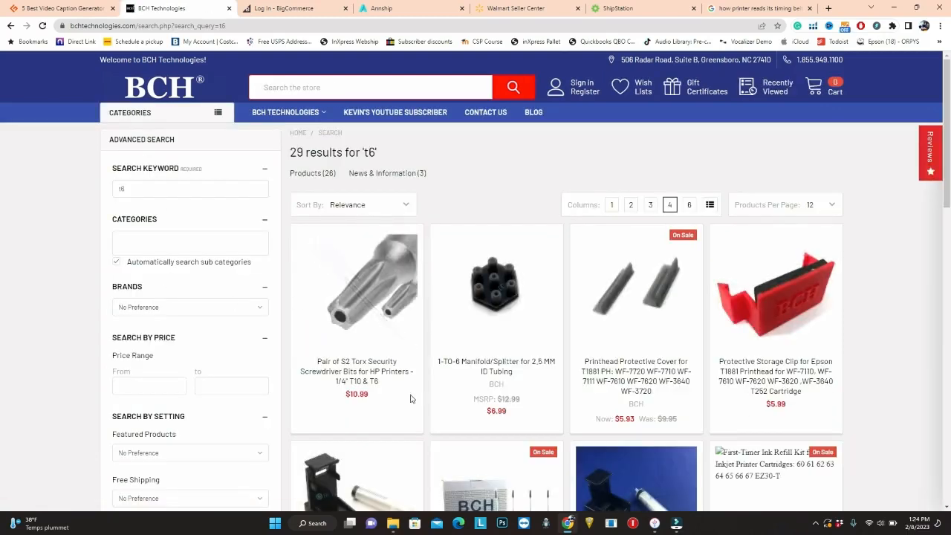
pyautogui.moveTo(378, 389)
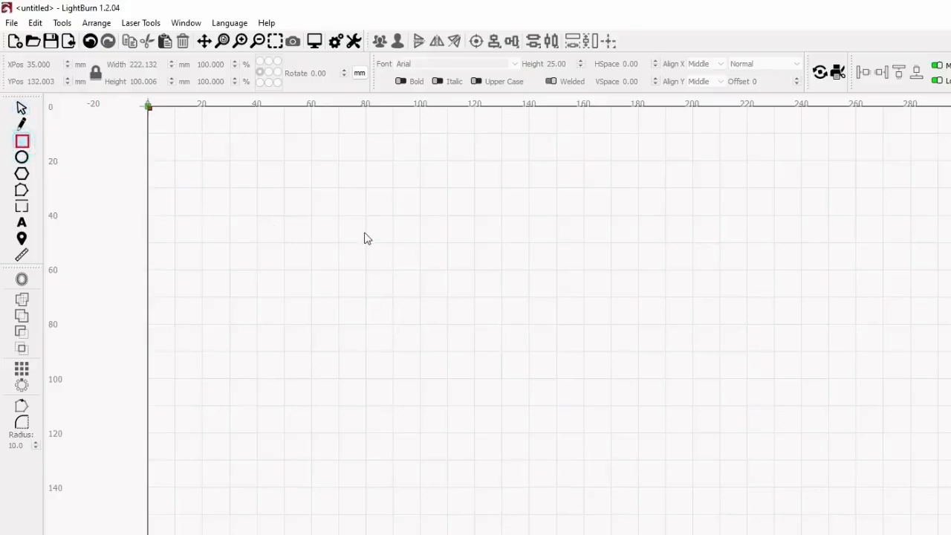
# Draw the 43 mm square and size the small notch rectangle to 7 mm wide.
pyautogui.moveTo(365, 231); pyautogui.dragTo(585, 452)
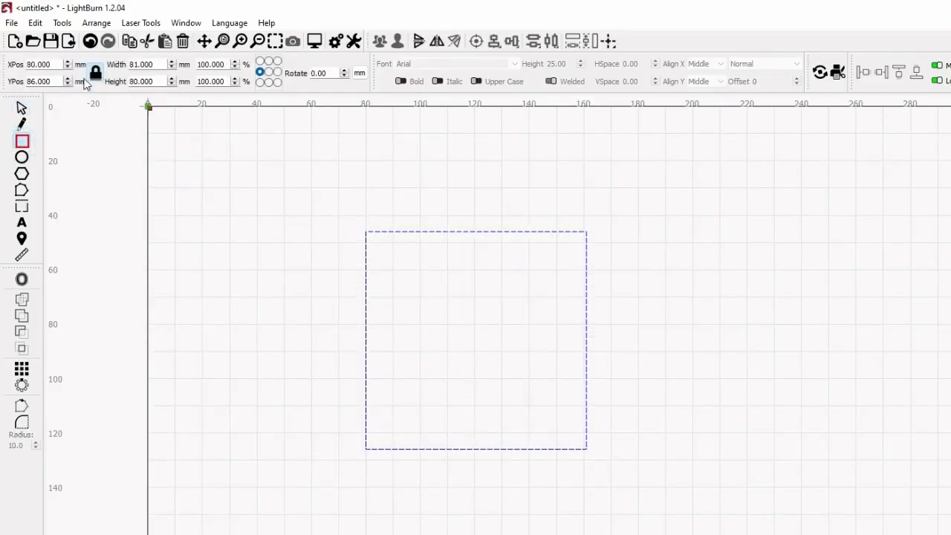
pyautogui.tripleClick(145, 64)
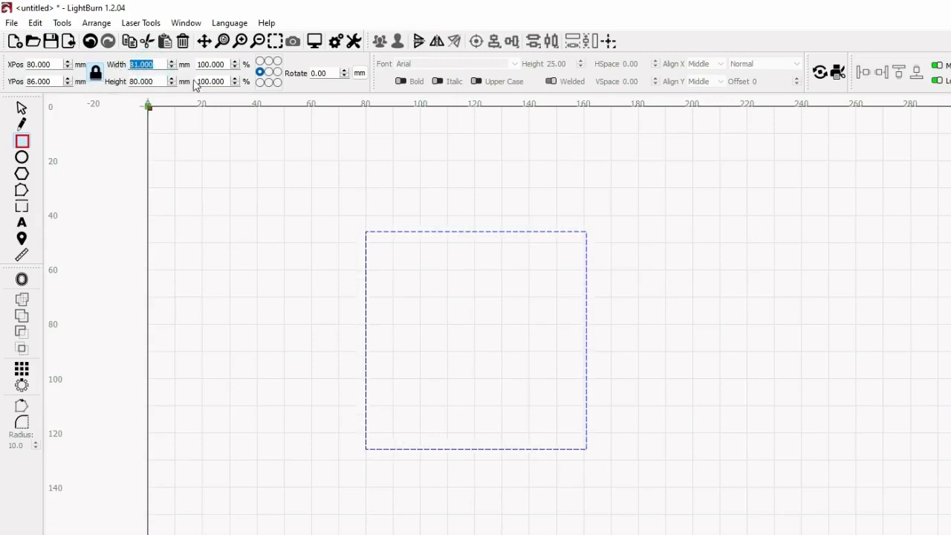
pyautogui.moveTo(95, 74)
pyautogui.write('33.700')
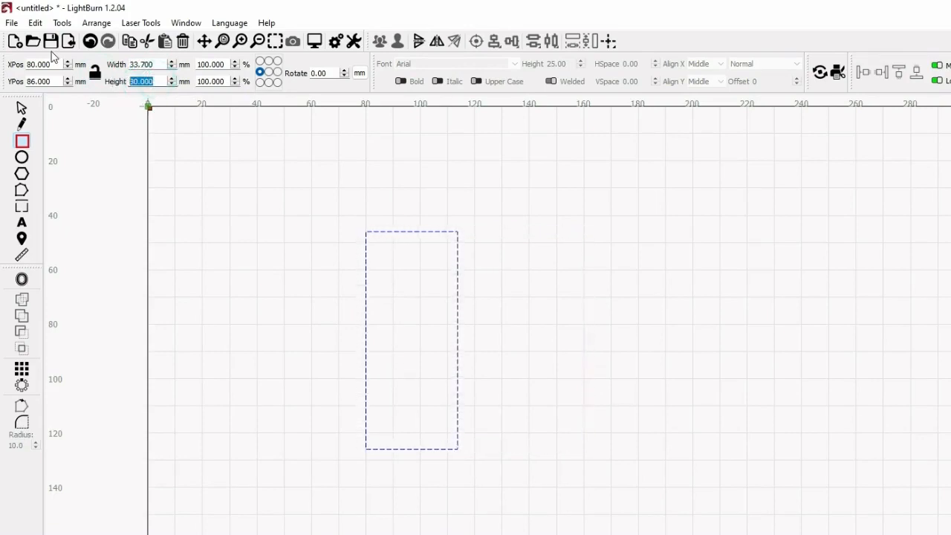
pyautogui.write('43')
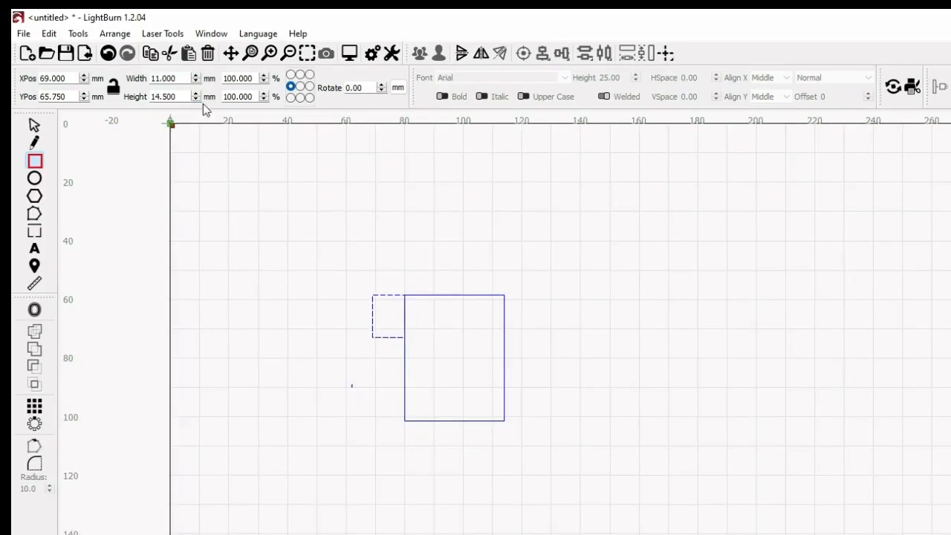
pyautogui.click(165, 77)
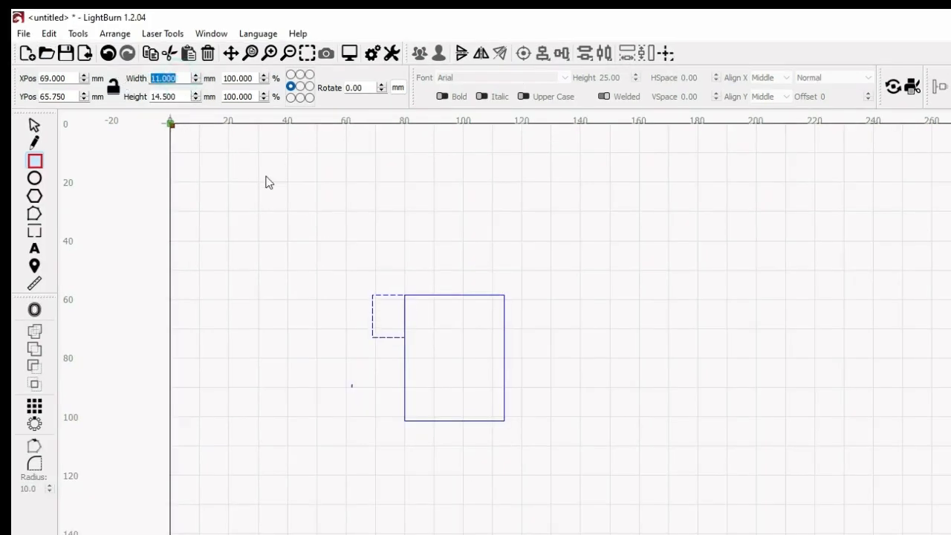
pyautogui.write('7')
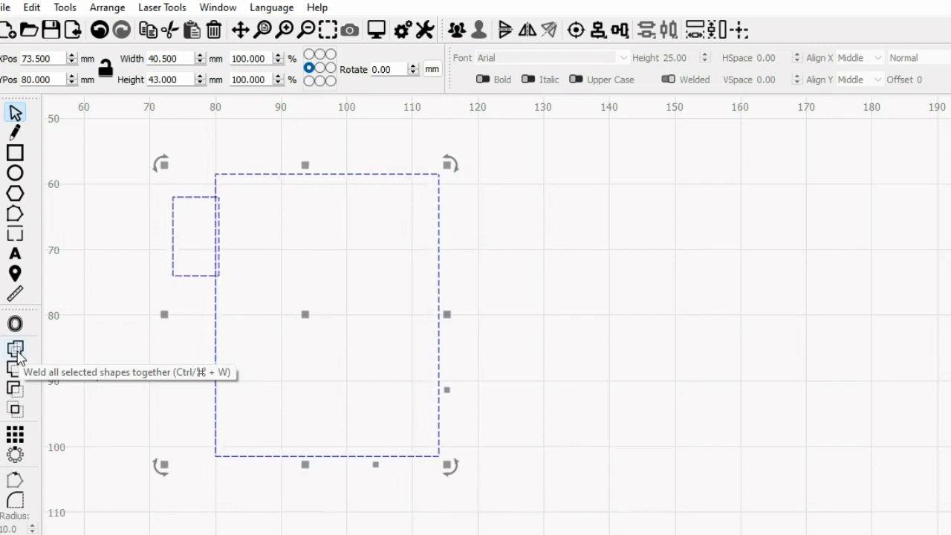
pyautogui.moveTo(17, 371)
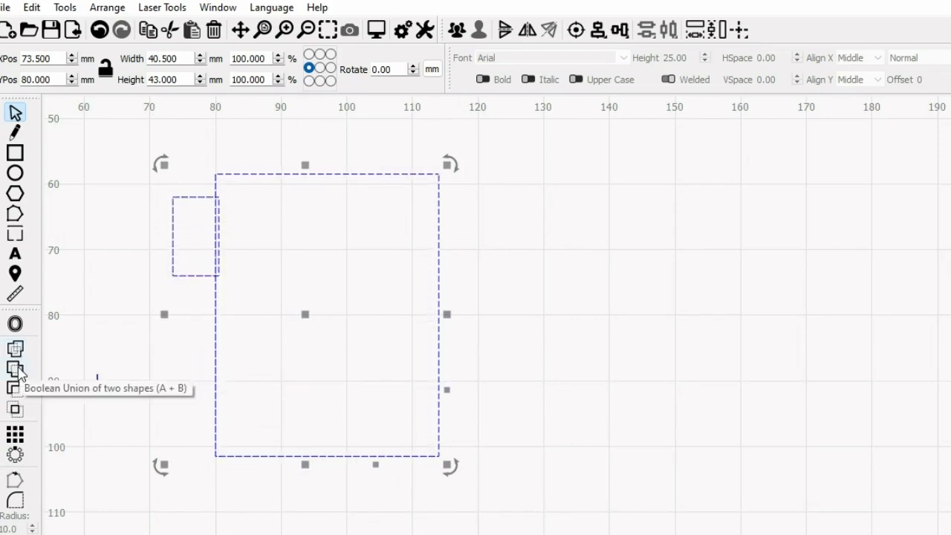
# Weld the two rectangles into one notched board outline, about 40.5 × 43 mm.
pyautogui.click(13, 348)
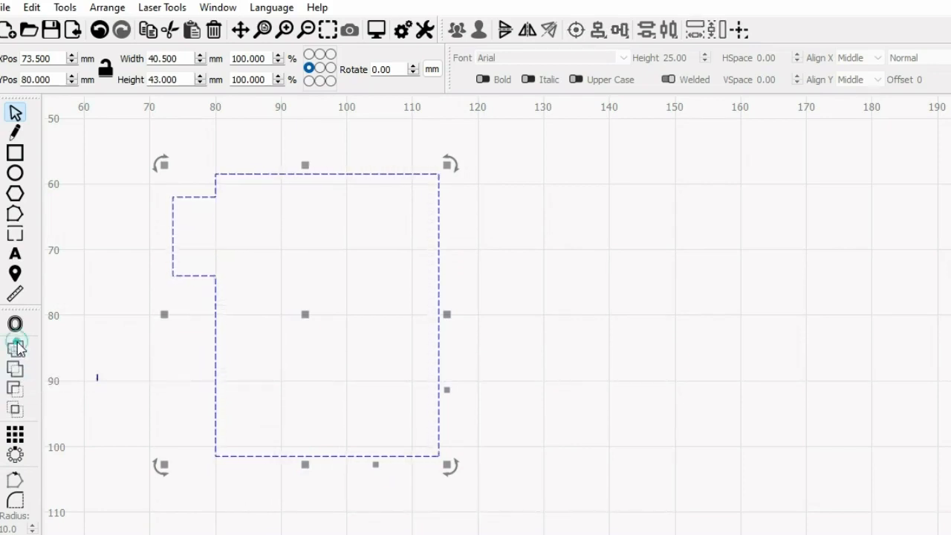
pyautogui.click(606, 404)
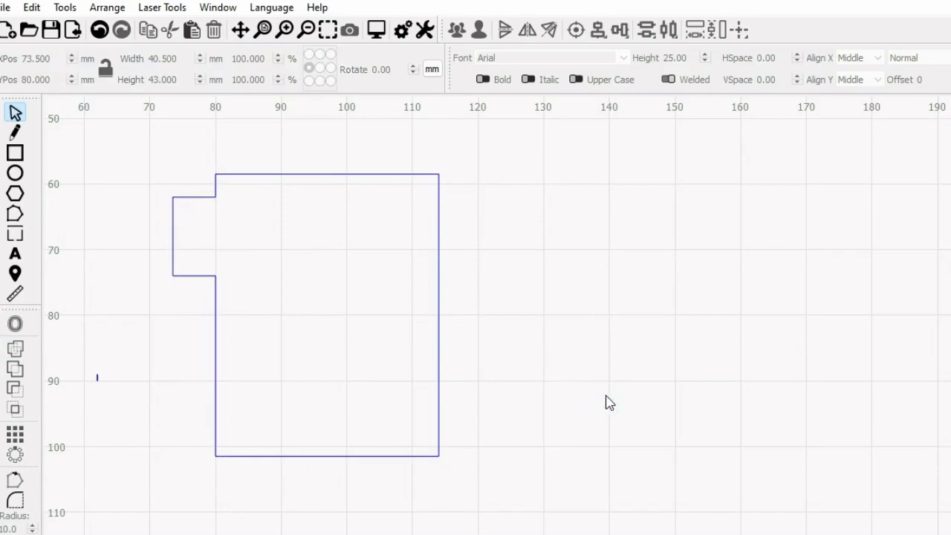
pyautogui.moveTo(280, 64)
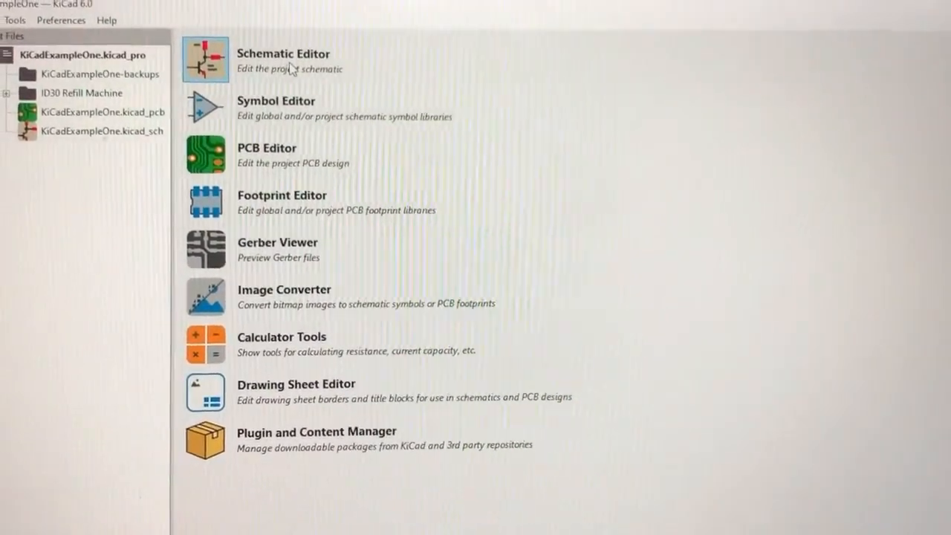
pyautogui.moveTo(223, 66)
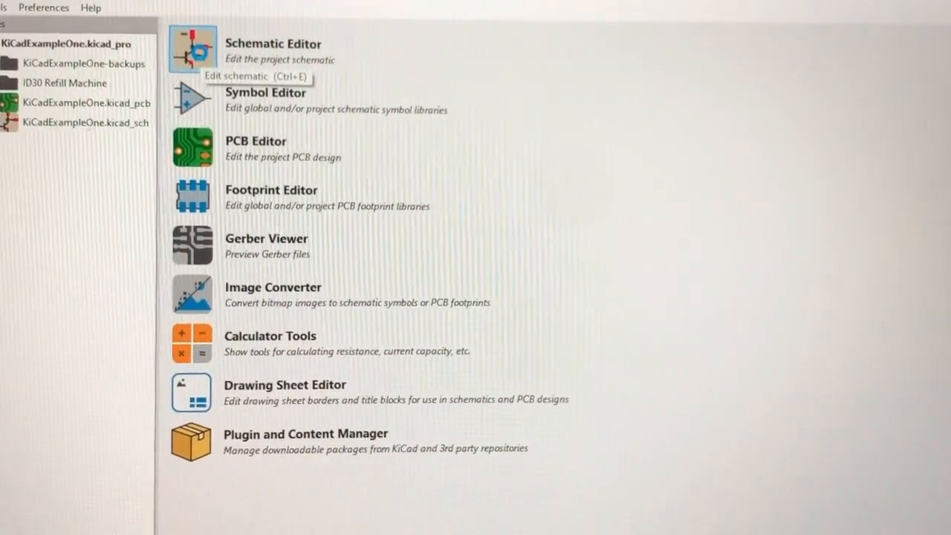
# Launch the Schematic Editor on the KiCadExampleOne project.
pyautogui.click(190, 46)
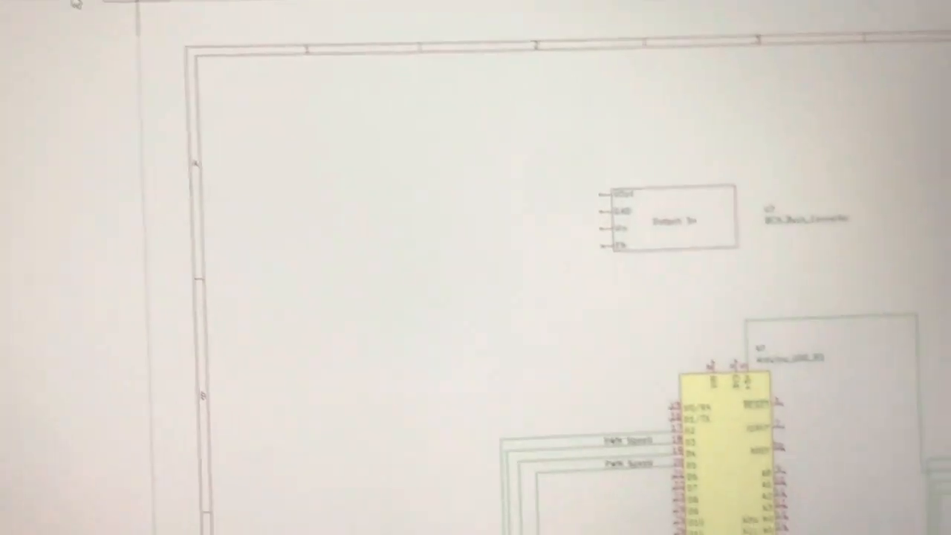